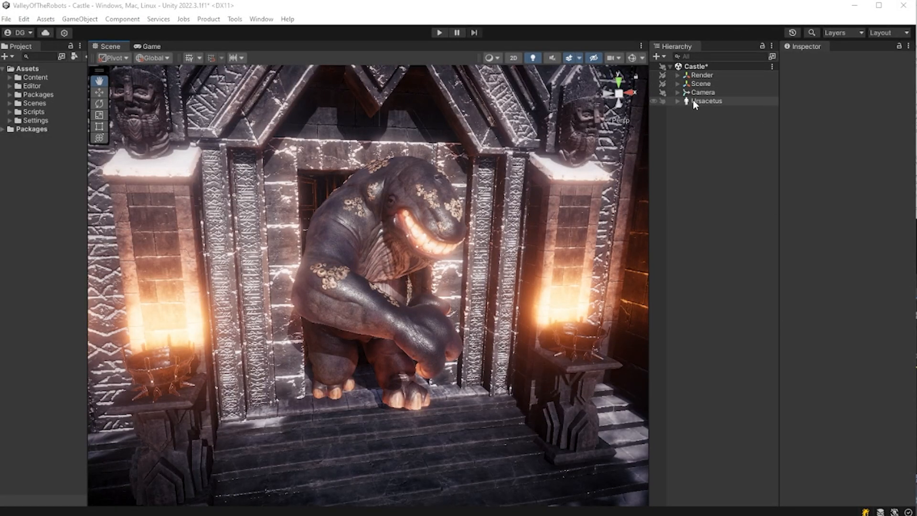
Select Ursacetus and inspect the Brain Offset property's default right-click menu
left_click(707, 101)
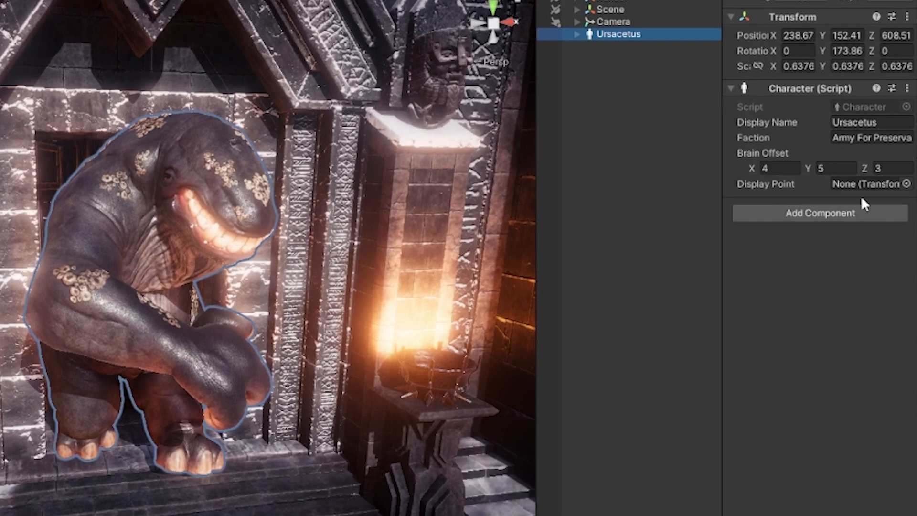
right_click(762, 153)
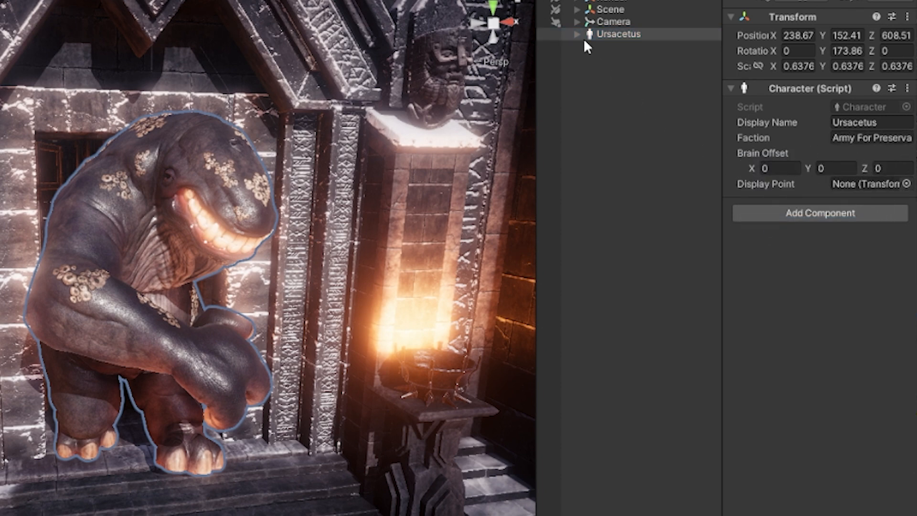
left_click(577, 34)
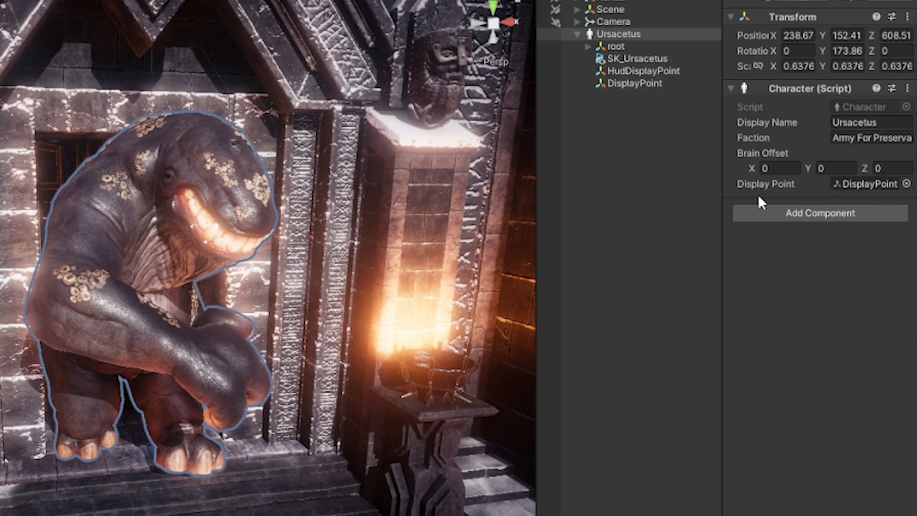
mouse_move(730, 314)
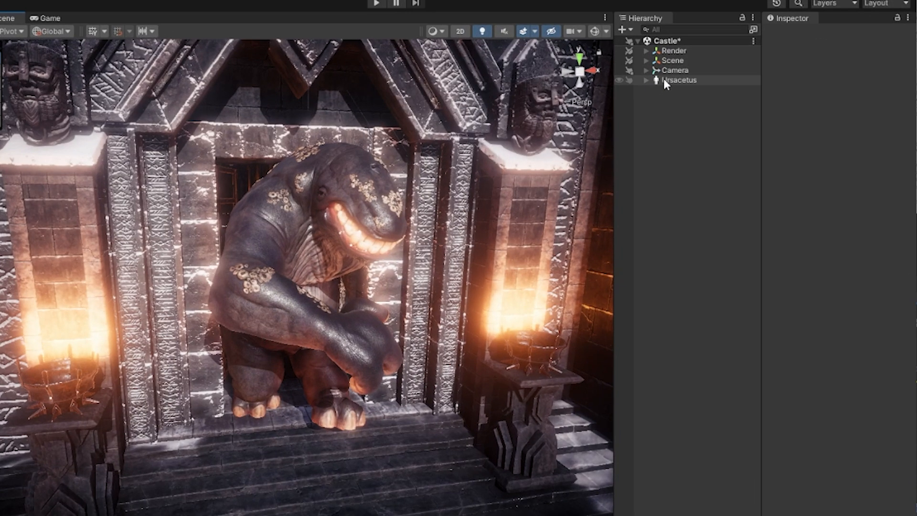
left_click(680, 79)
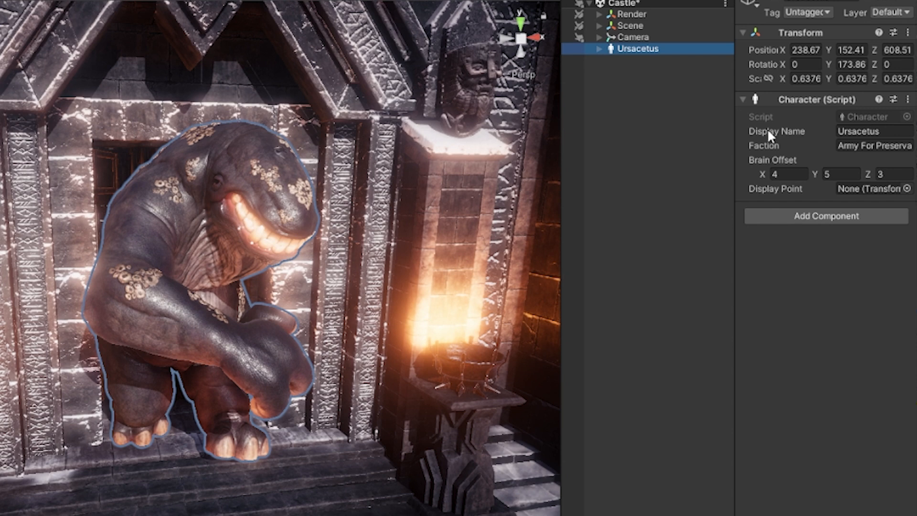
mouse_move(788, 203)
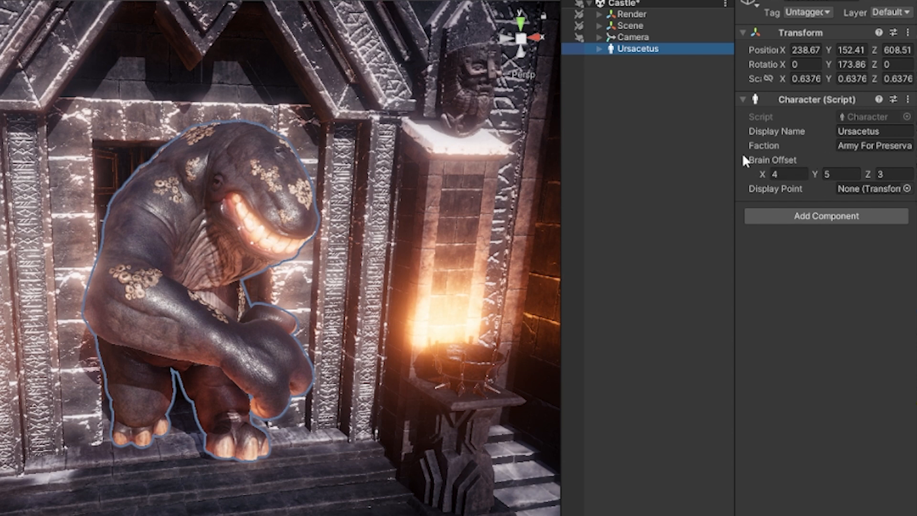
Review the Character component fields (Brain Offset 4, 5, 3, Display Point None) and bring up Brain Offset's menu again
left_click(783, 174)
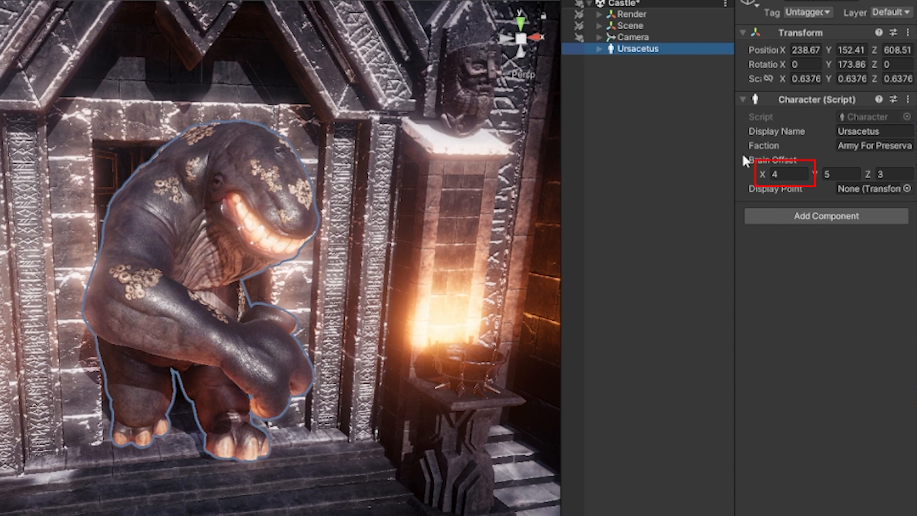
left_click(886, 173)
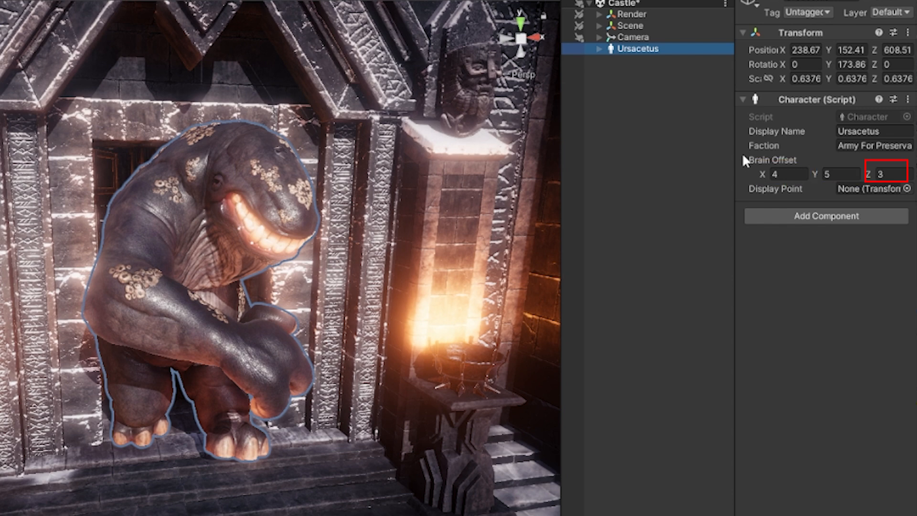
left_click(886, 173)
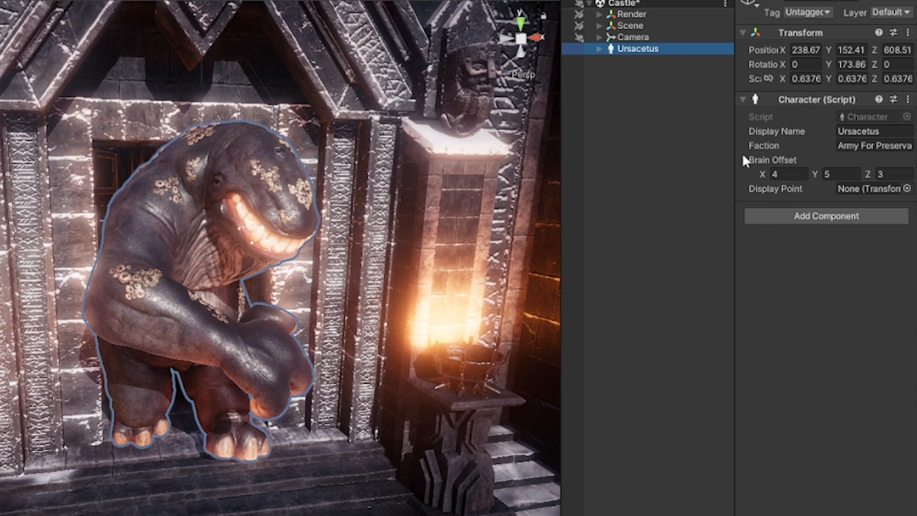
right_click(773, 160)
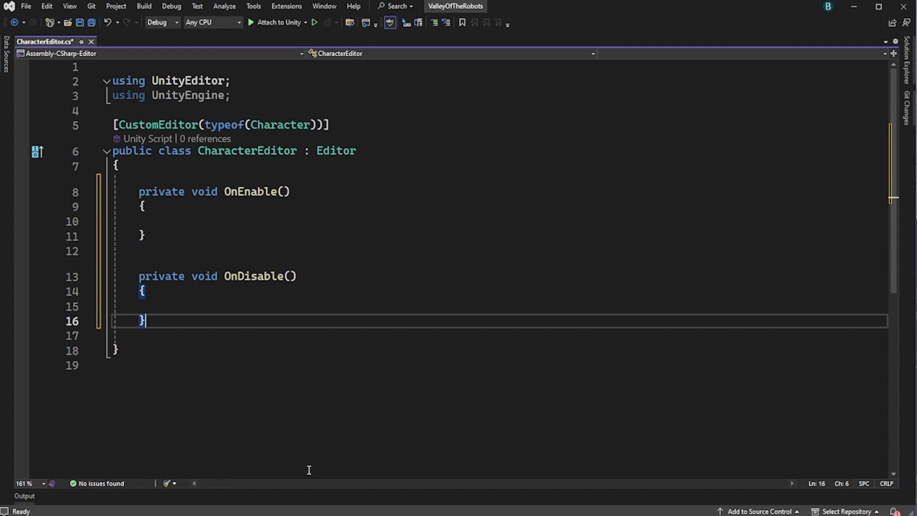
Subscribe OnPropertyContextMenu to EditorApplication.contextualPropertyMenu in CharacterEditor's OnEnable
type("EditorApplication.contextualPropertyMenu")
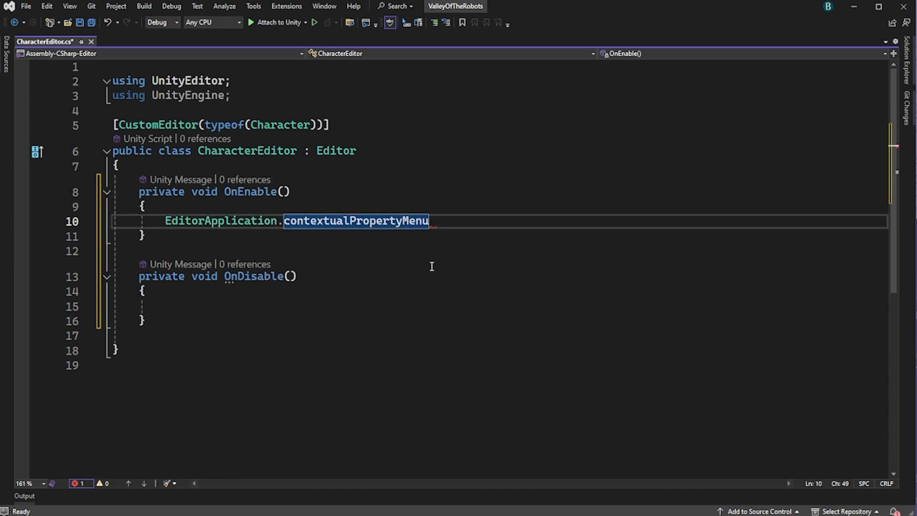
type("+=")
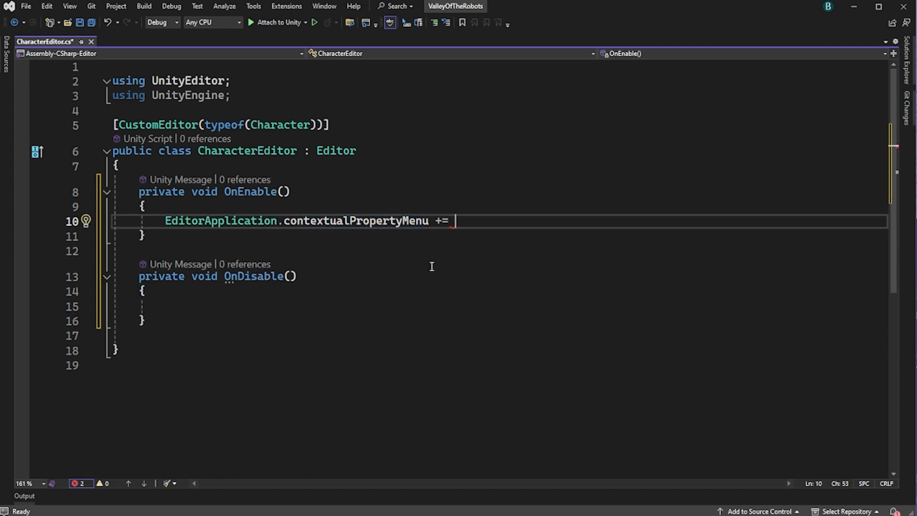
type("OnProperty")
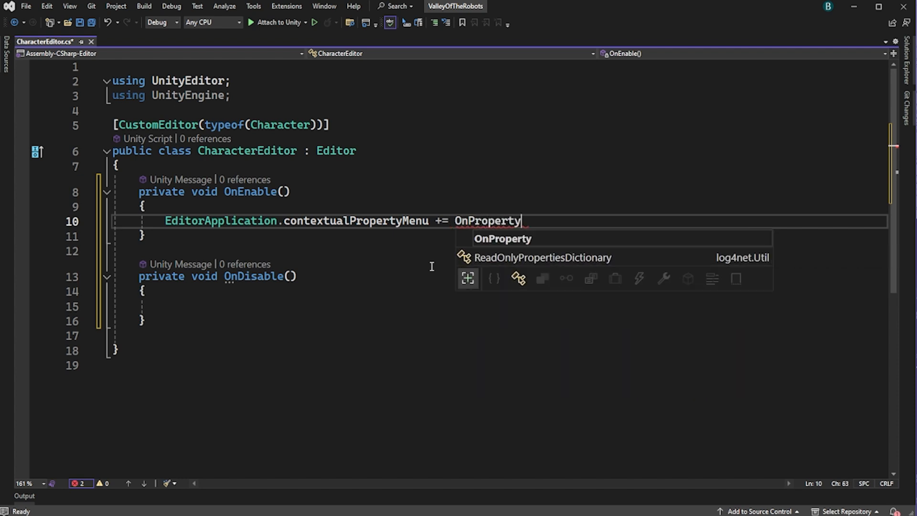
type("ContextMenu;")
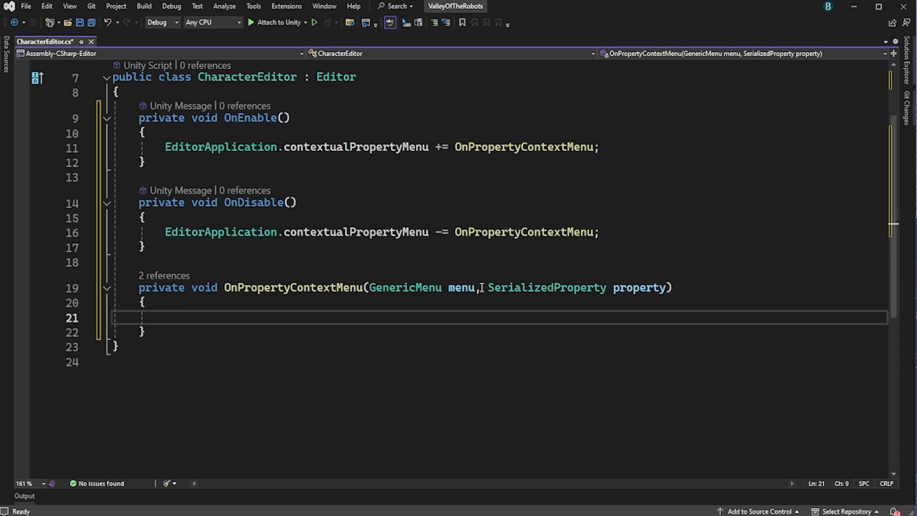
Check the handler parameters and add an if testing property name equals "_displayPoint"
double_click(405, 288)
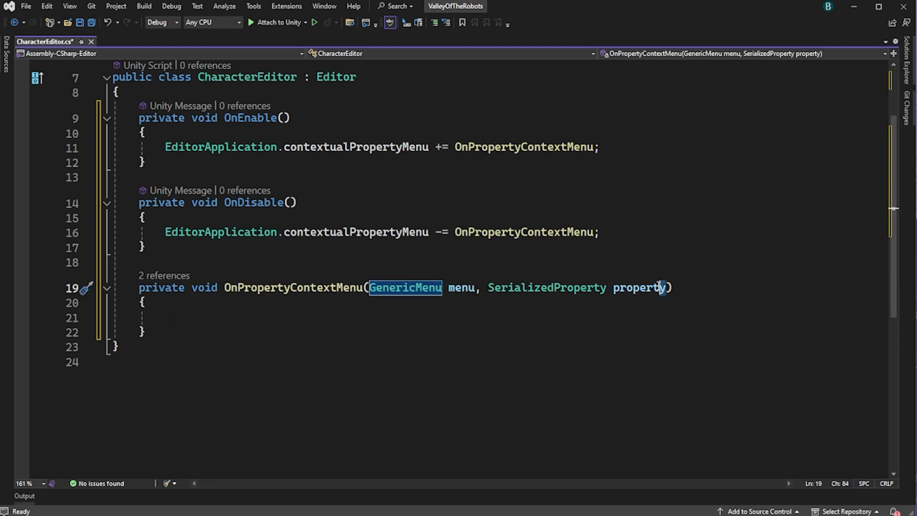
double_click(546, 288)
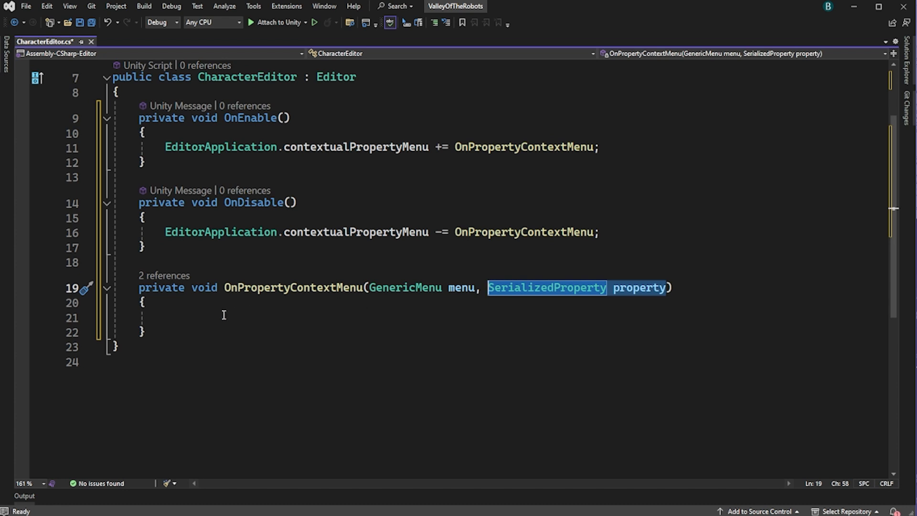
type("if(p")
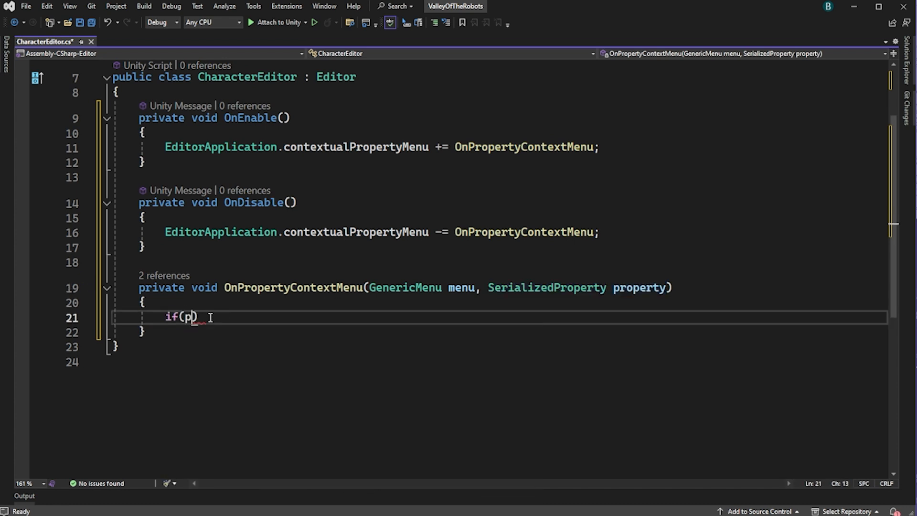
type("roperty.n")
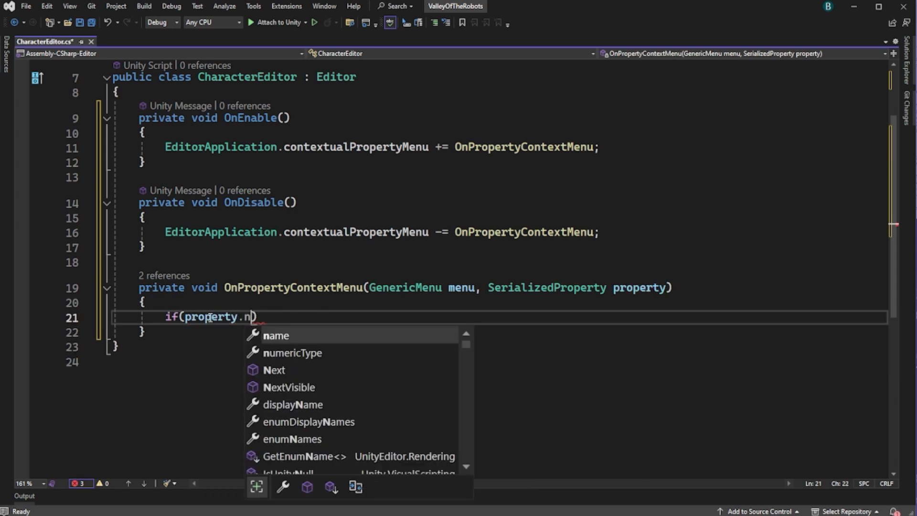
type("ame ==")
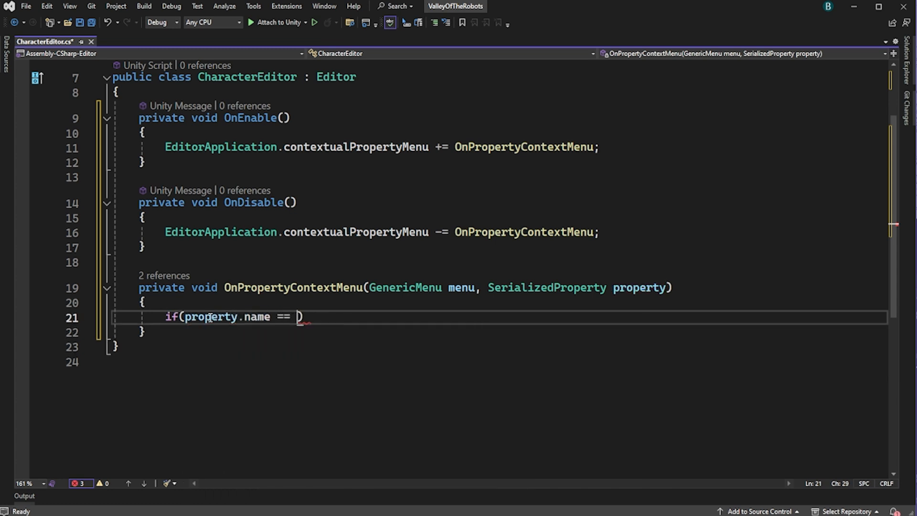
type("\"_displ\"")
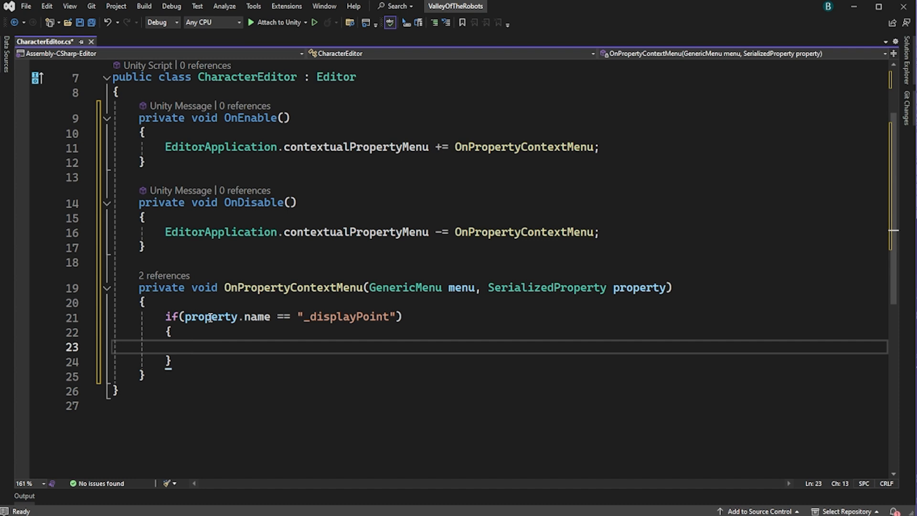
Add a menu.AddItem "Create" entry whose lambda builds the DisplayPoint object and registers "Created Display" undo
type("menu.AddItem(new GUIContent(\"Create")
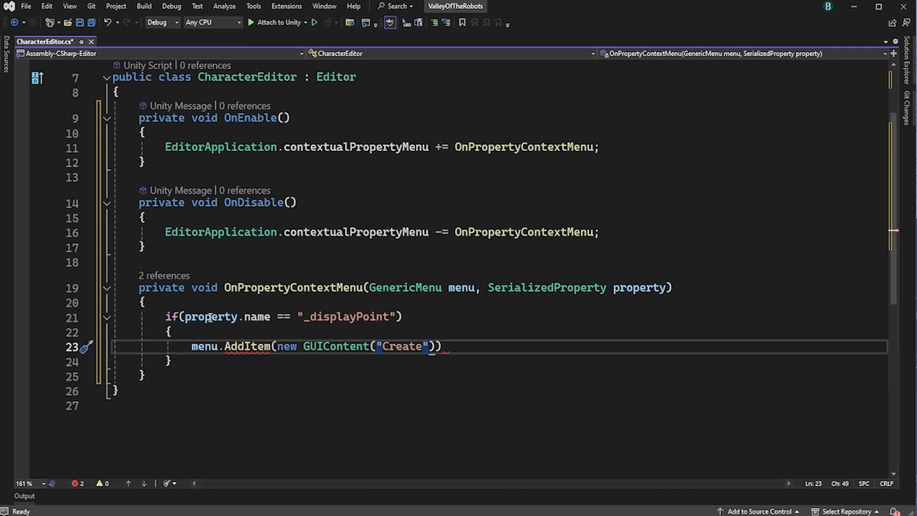
type(", false, () => {}")
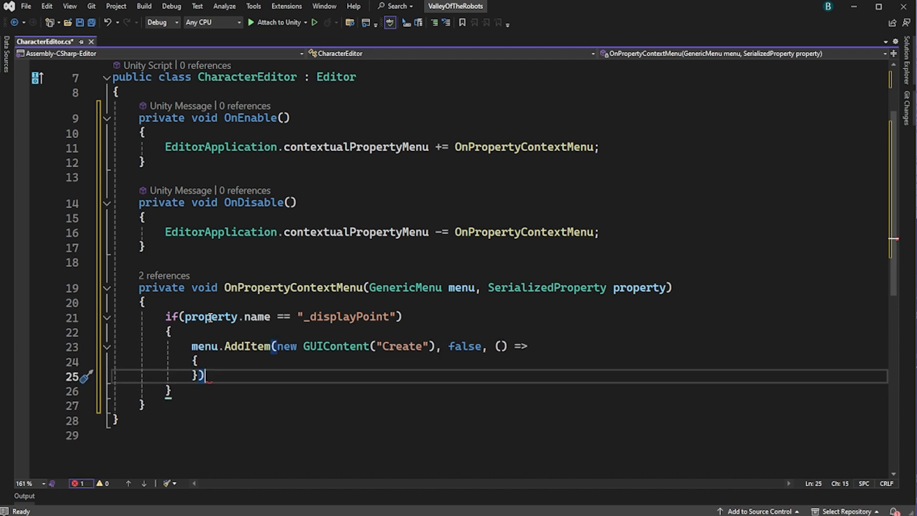
type(";")
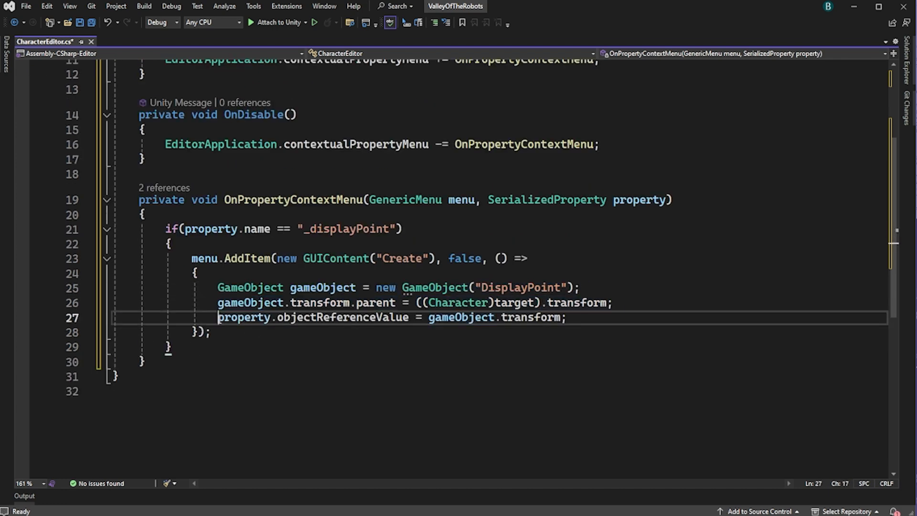
key("enter")
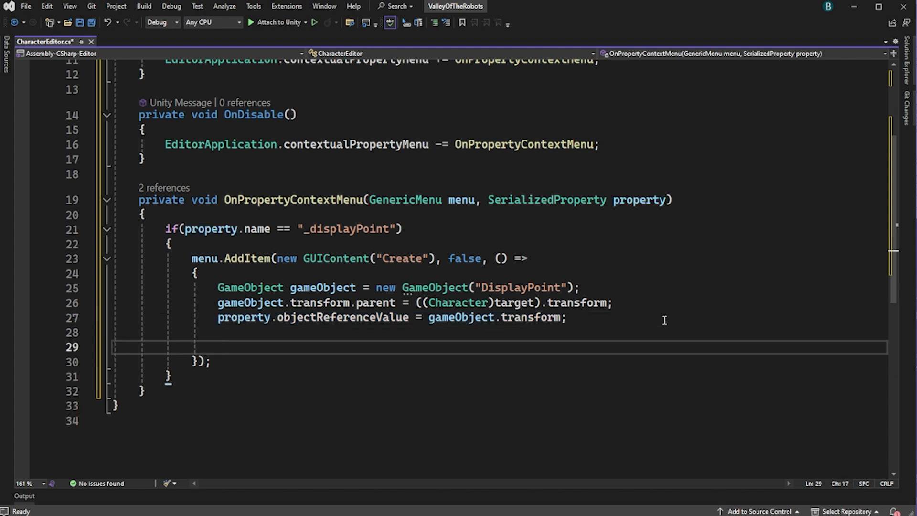
type("Undo.re")
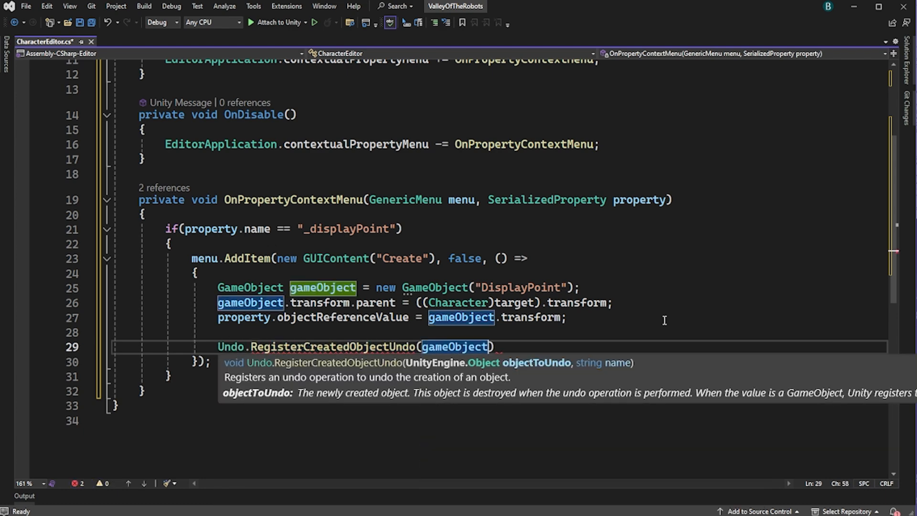
type(", \"Created Display")
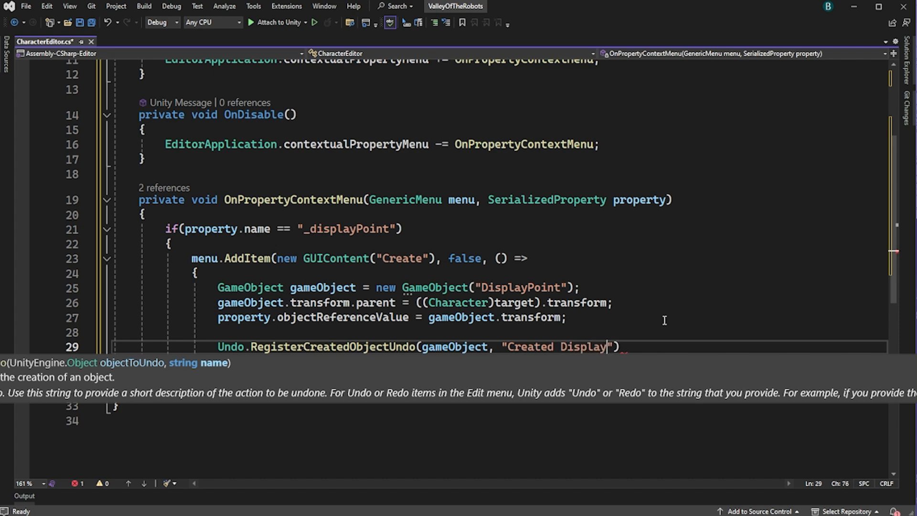
type("pr")
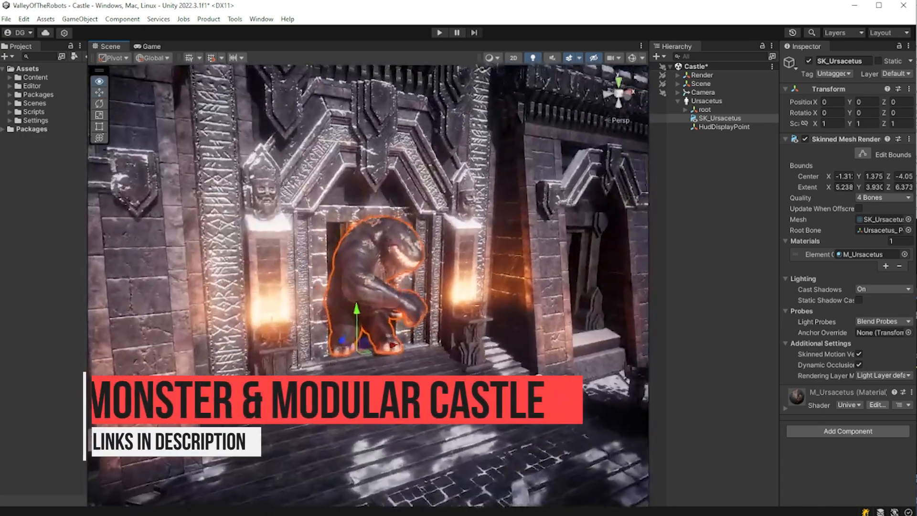
Select Ursacetus and use the new Create entry on the Display Point property's right-click menu
left_click(706, 100)
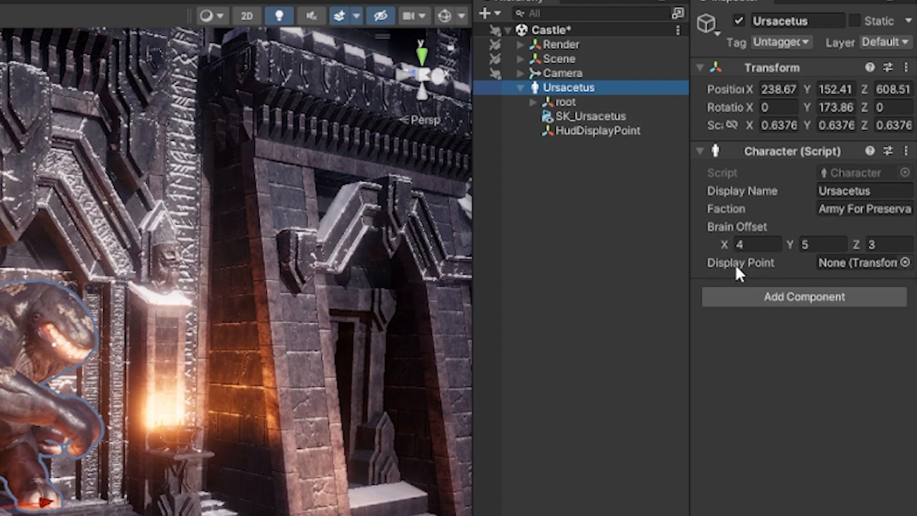
right_click(743, 275)
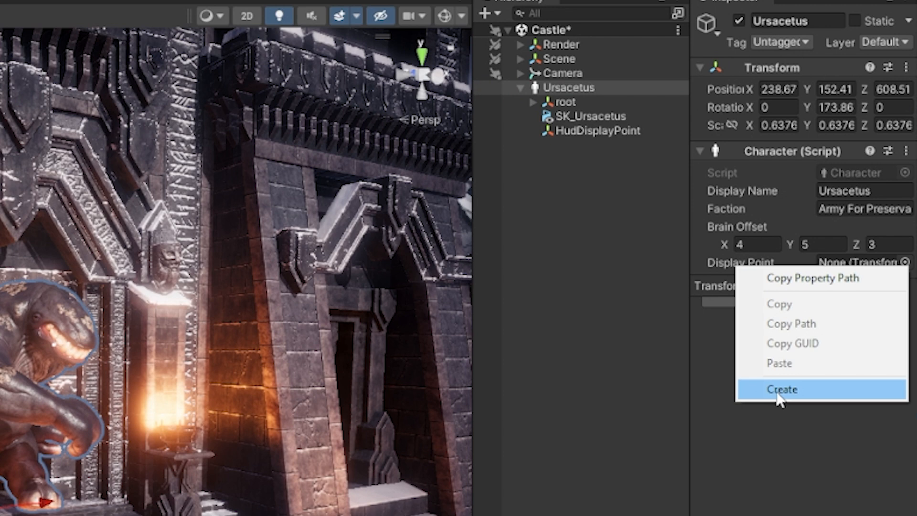
left_click(782, 389)
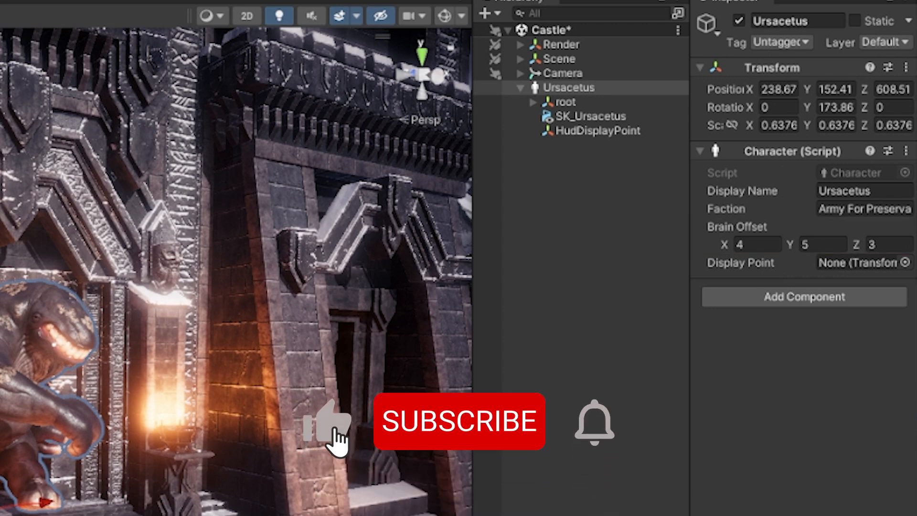
left_click(460, 422)
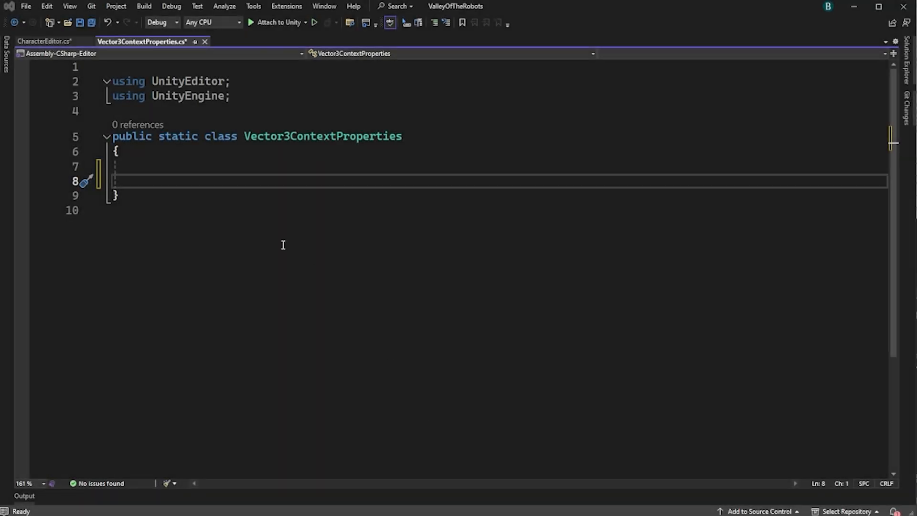
Add an [InitializeOnLoadMethod] Init hooking OnPropertyContextMenu, then zero Ursacetus's Brain Offset via the new menu
type("public static void Init()")
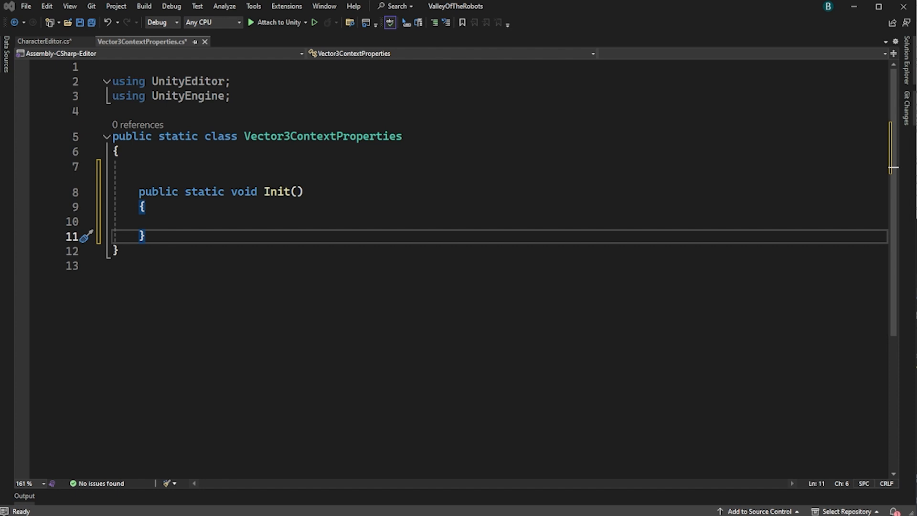
type("[InitializeOnLoadMethod]")
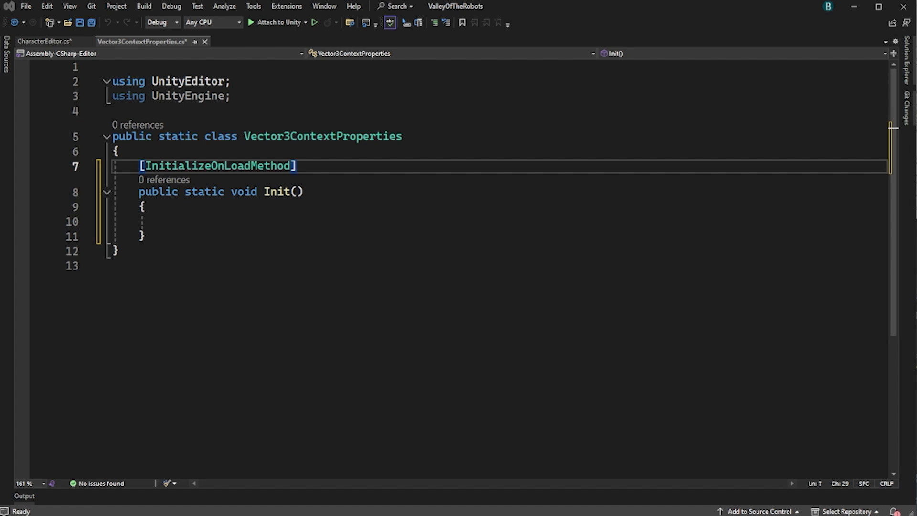
type("EditorApplication.contextualPropertyMenu += OnPropertyContextMenu;")
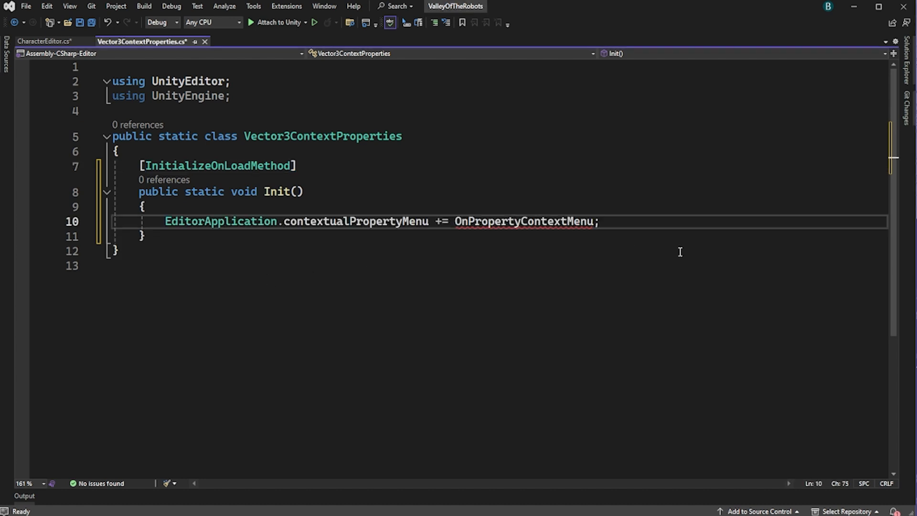
left_click(88, 220)
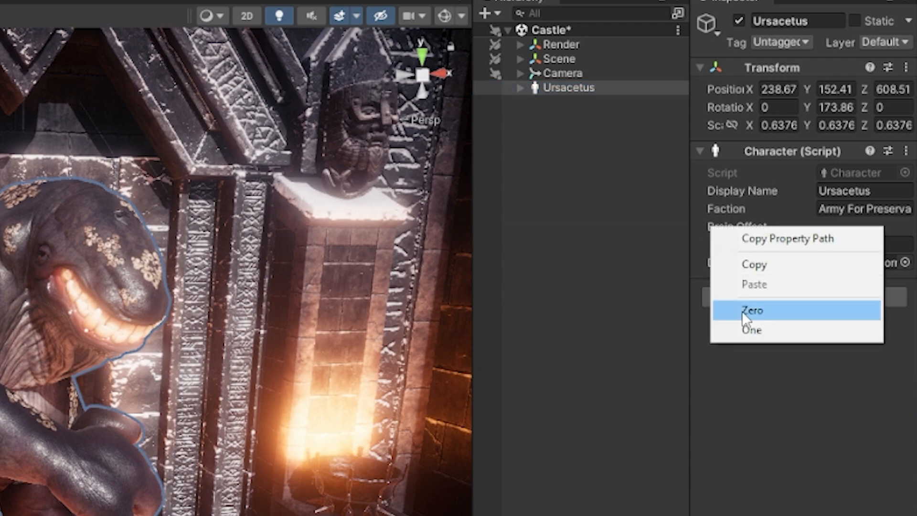
left_click(755, 309)
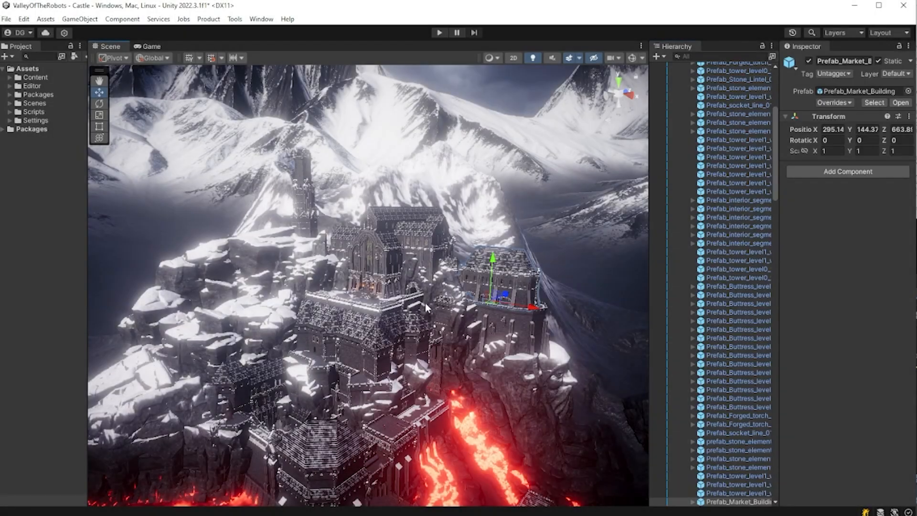
Zero the Transform Position of the selected castle prefab pieces with the new Zero entry and enter Play mode
left_click(391, 222)
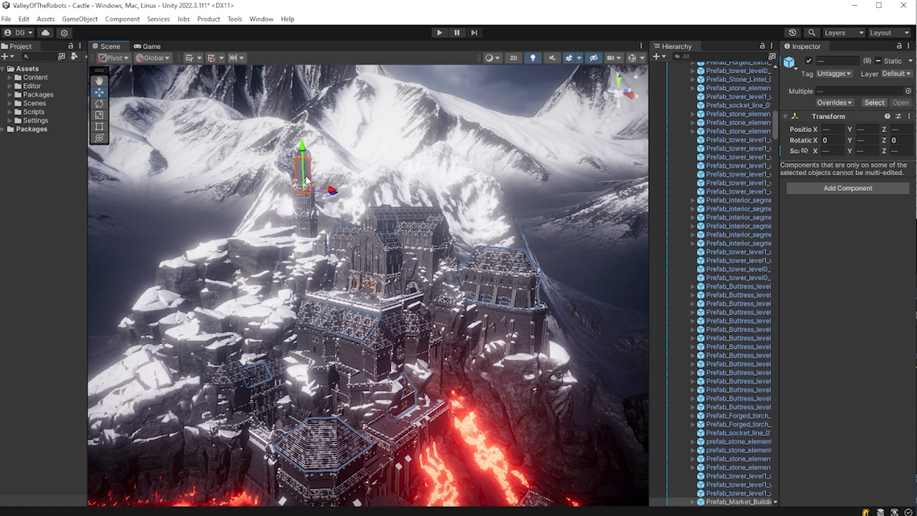
right_click(830, 140)
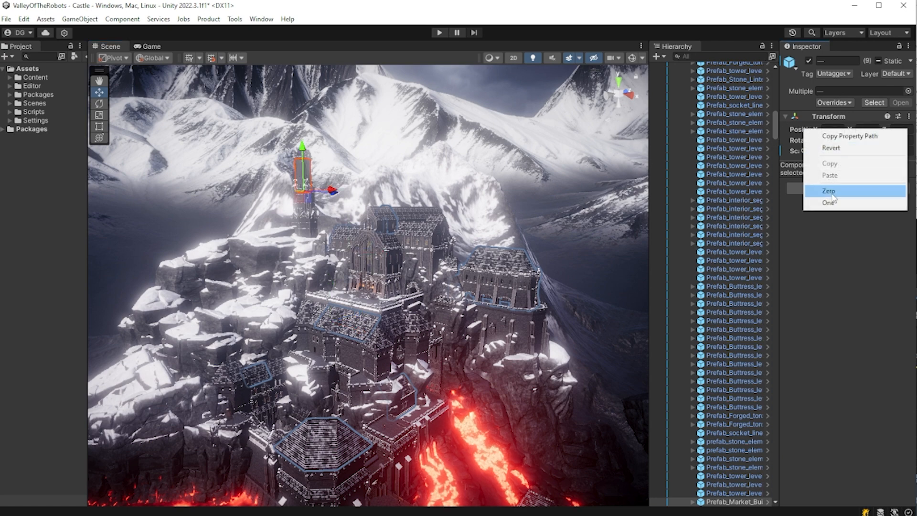
left_click(828, 191)
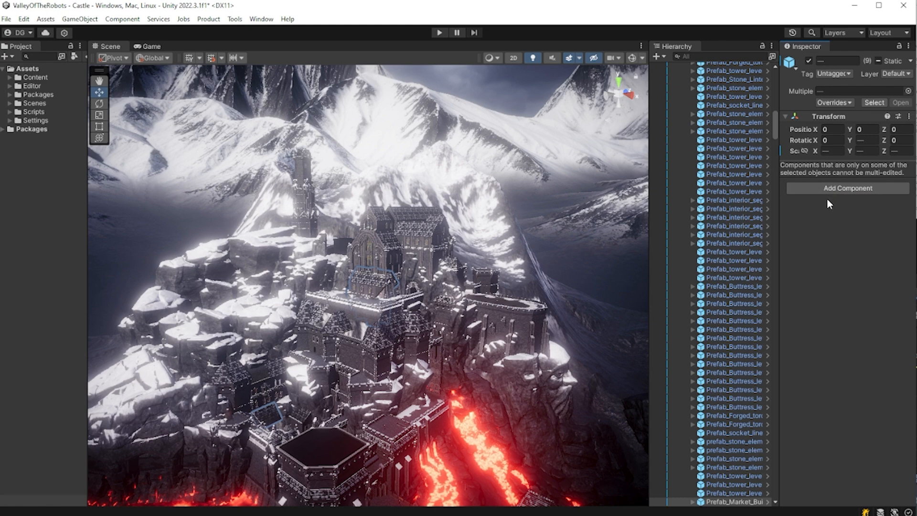
mouse_move(827, 205)
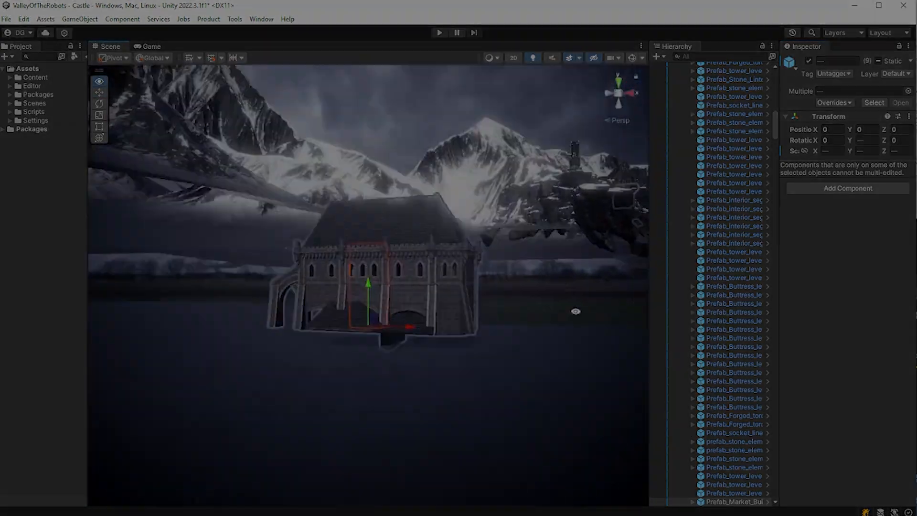
left_click(438, 32)
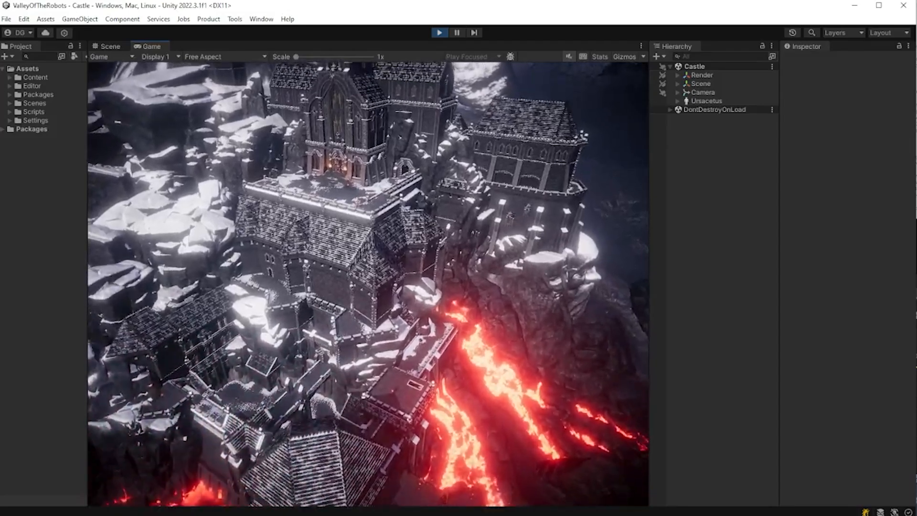